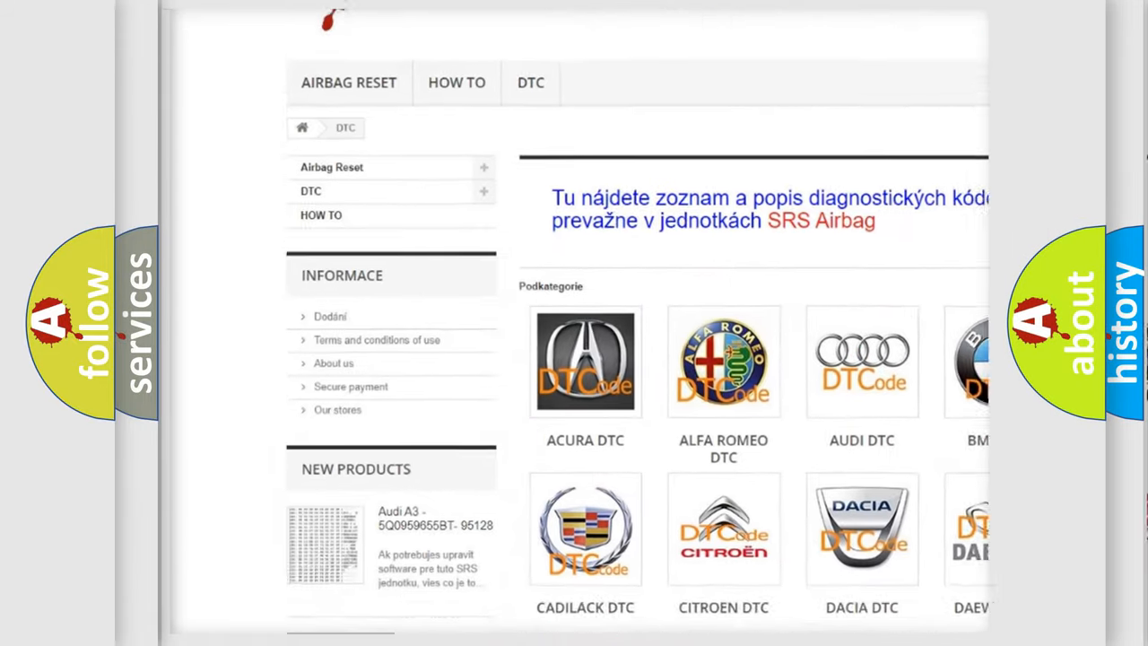
pyautogui.scroll(-3)
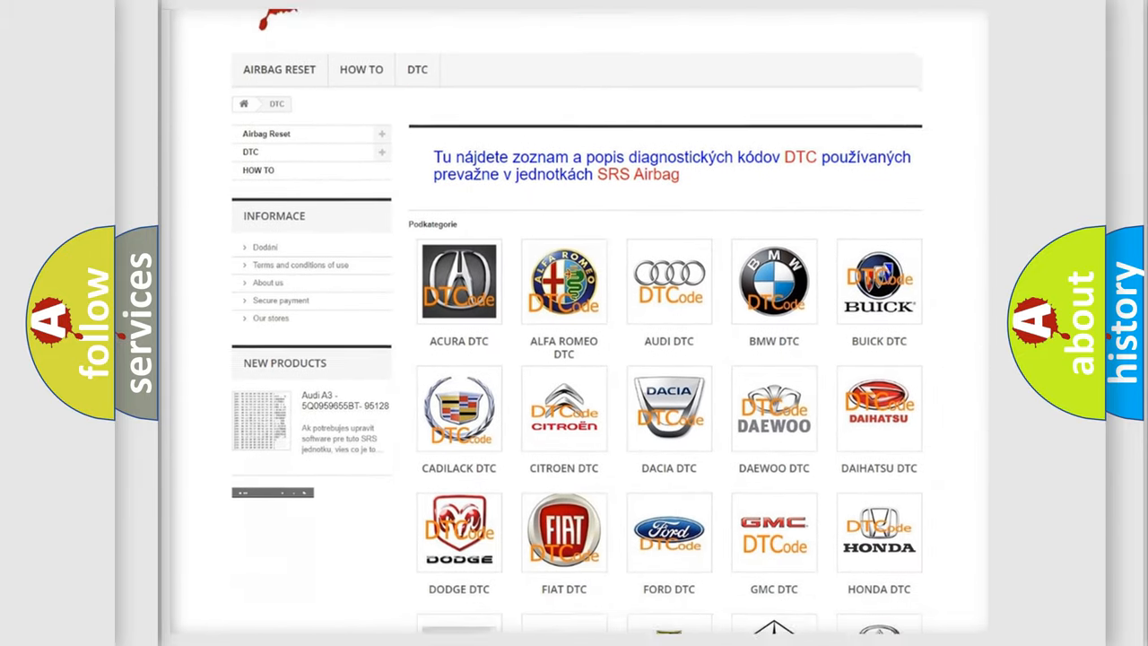
pyautogui.scroll(-3)
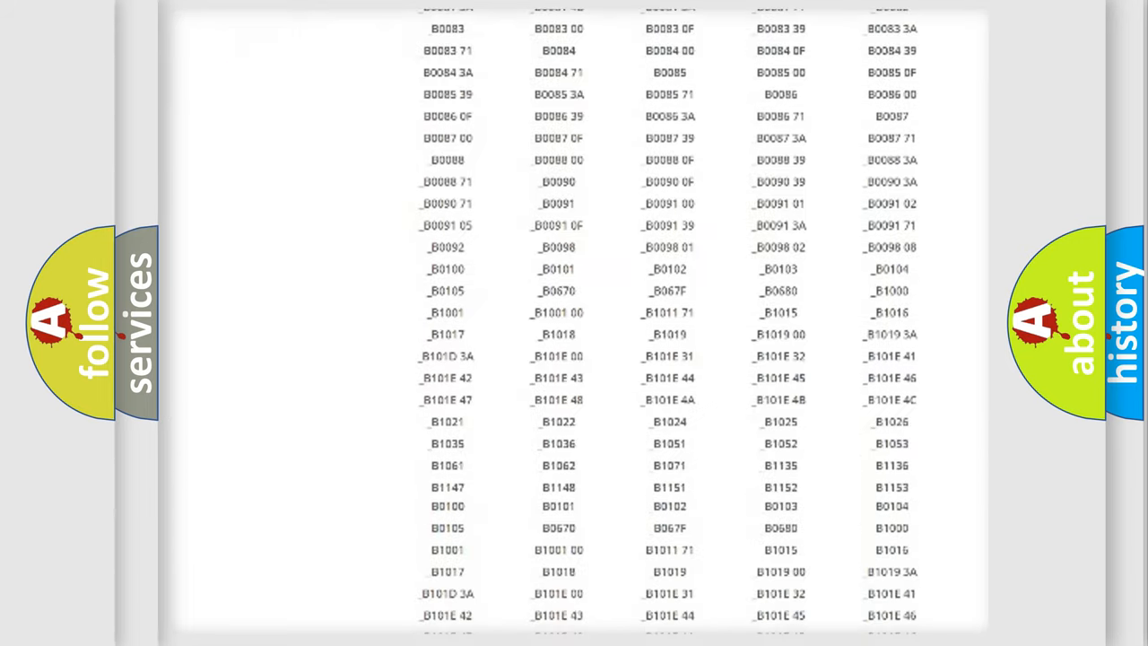
pyautogui.scroll(3)
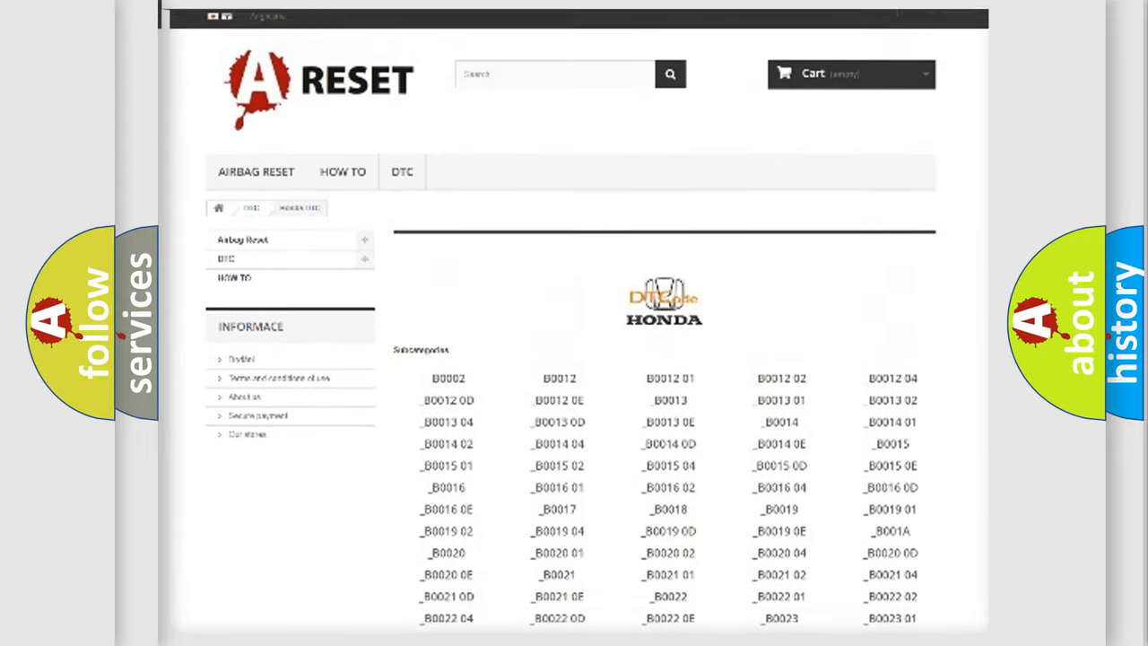